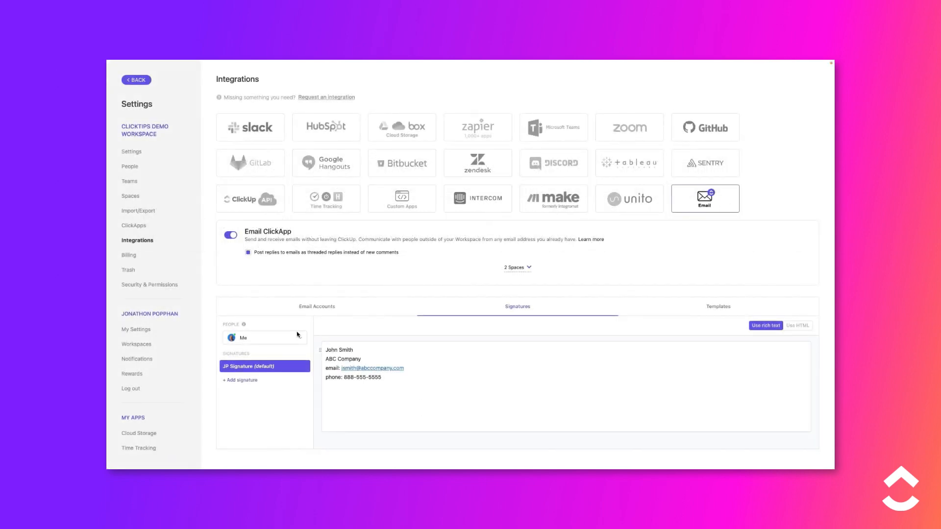
Go to the workspace's Security & Permissions page from the Settings sidebar
{"action": "left_click", "coordinate": [149, 285]}
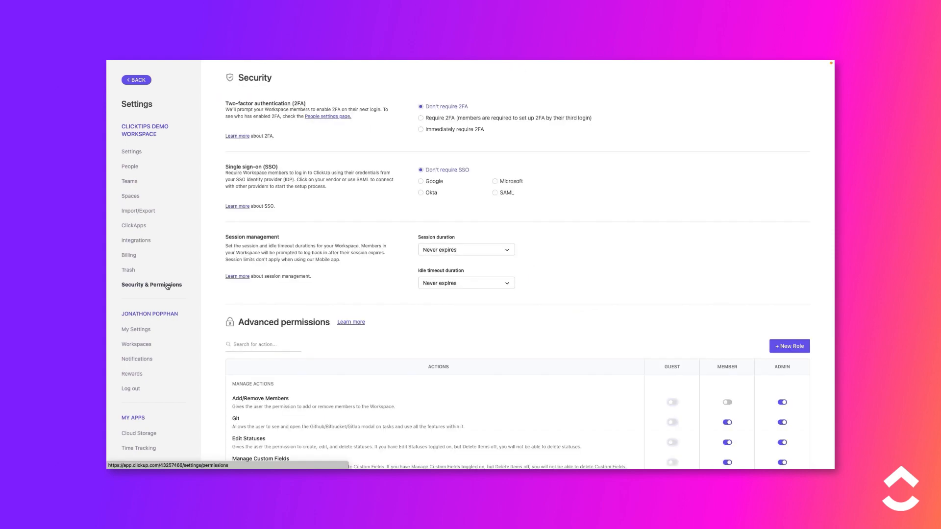
Scroll the Advanced permissions table until the Email ClickApp rows for Guest, Member and Admin are visible
{"action": "scroll", "scroll_direction": "down", "scroll_amount": 3}
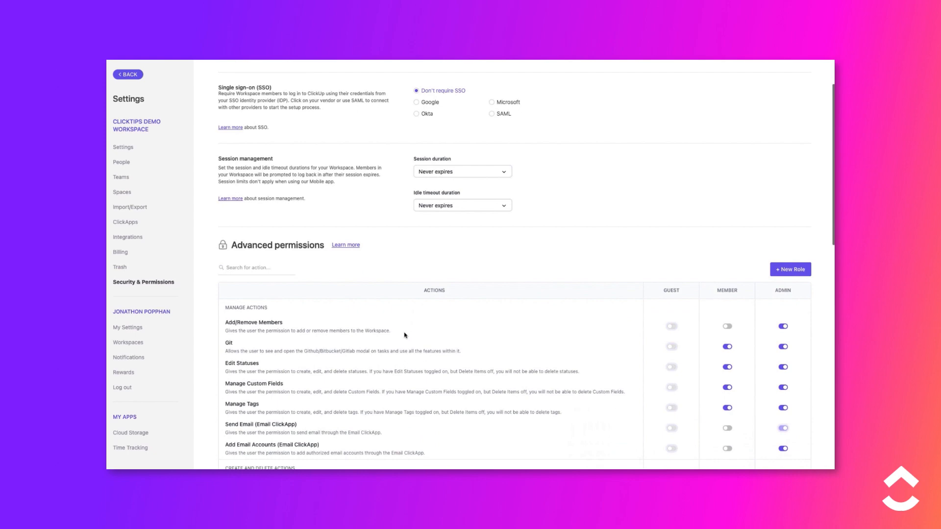
{"action": "scroll", "scroll_direction": "down", "scroll_amount": 3}
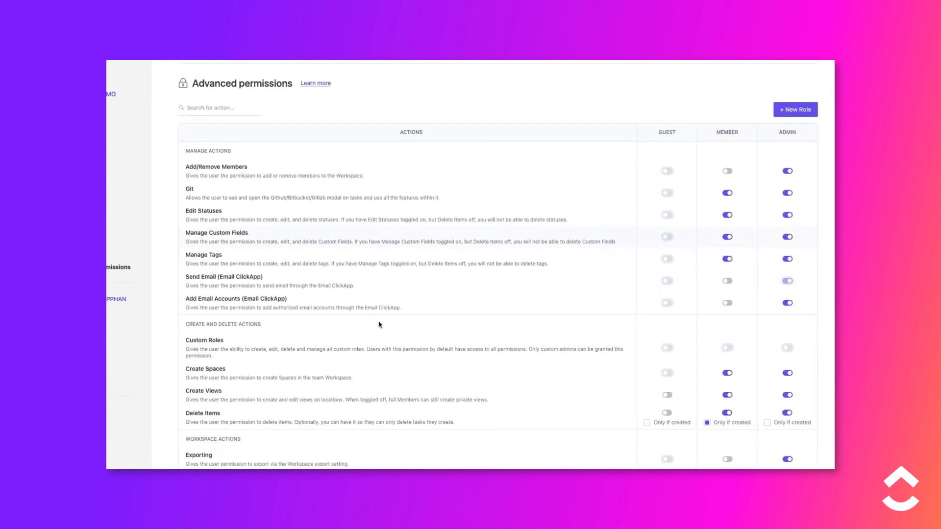
{"action": "scroll", "scroll_direction": "down", "scroll_amount": 3}
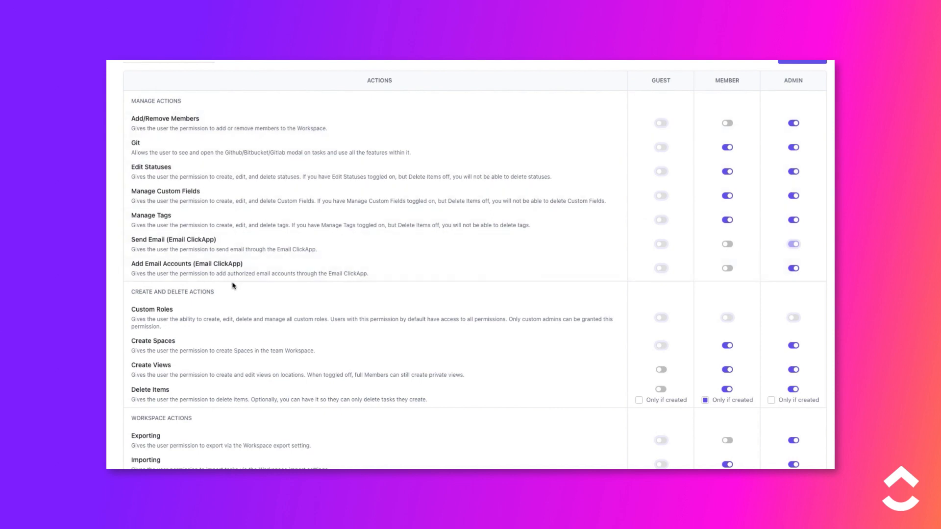
{"action": "scroll", "scroll_direction": "down", "scroll_amount": 3}
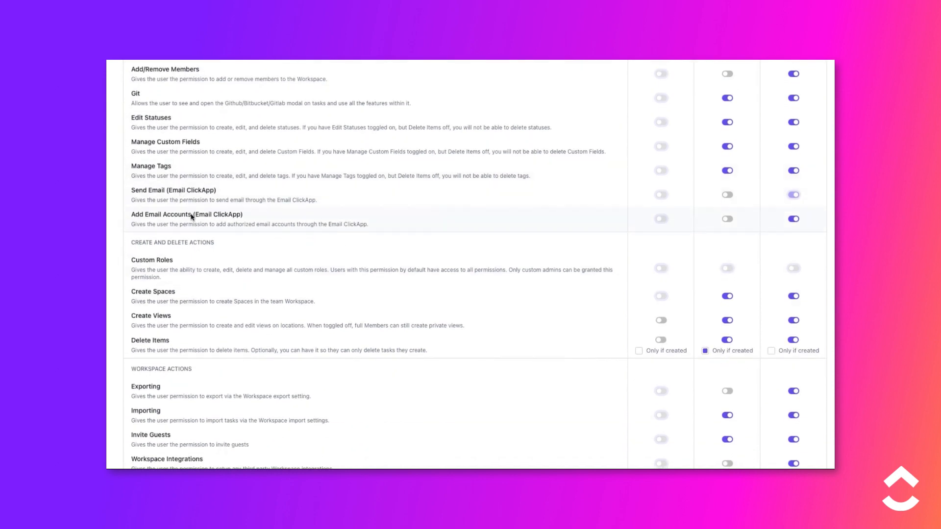
{"action": "mouse_move", "coordinate": [461, 223]}
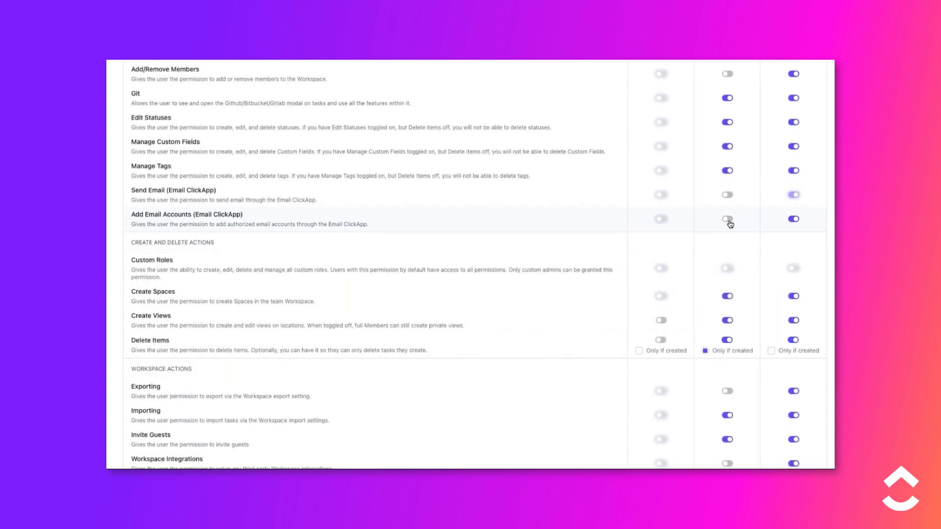
Toggle Members' Add Email Accounts on then off, leaving Send Email enabled for Members
{"action": "left_click", "coordinate": [727, 219]}
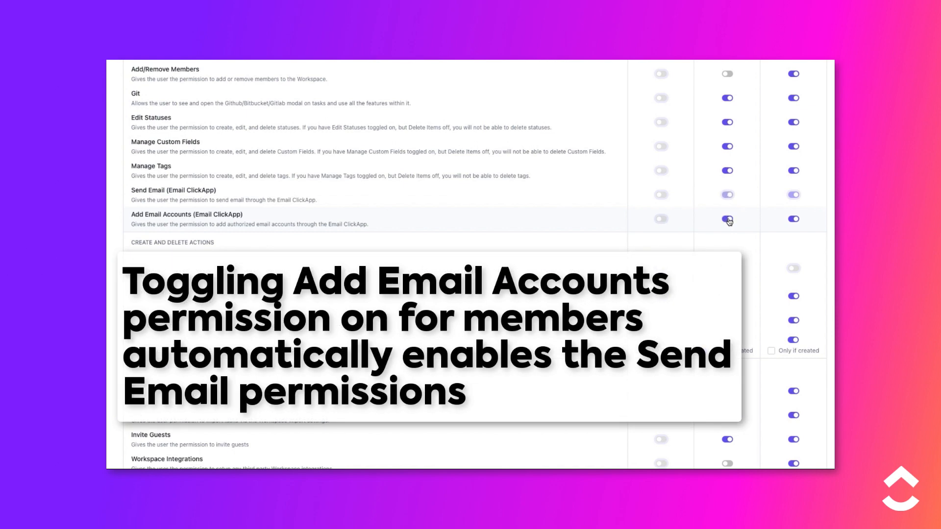
{"action": "left_click", "coordinate": [726, 219]}
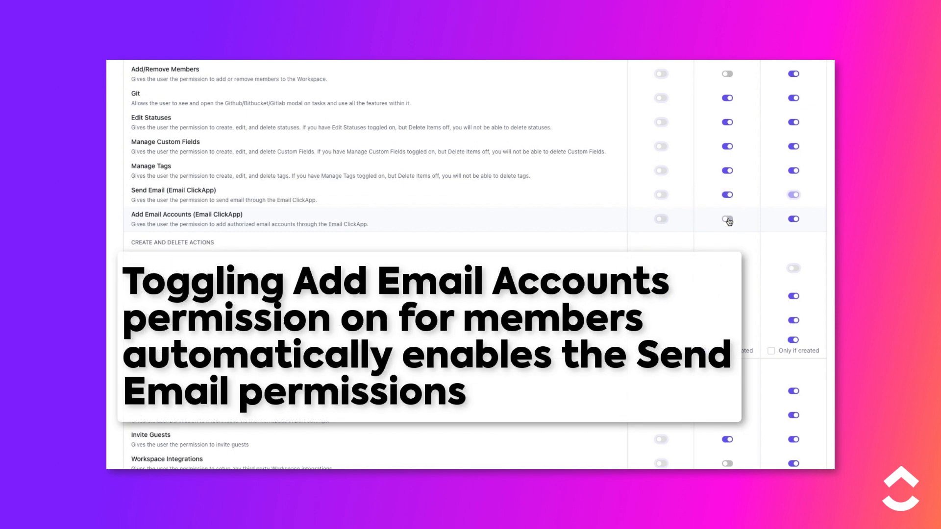